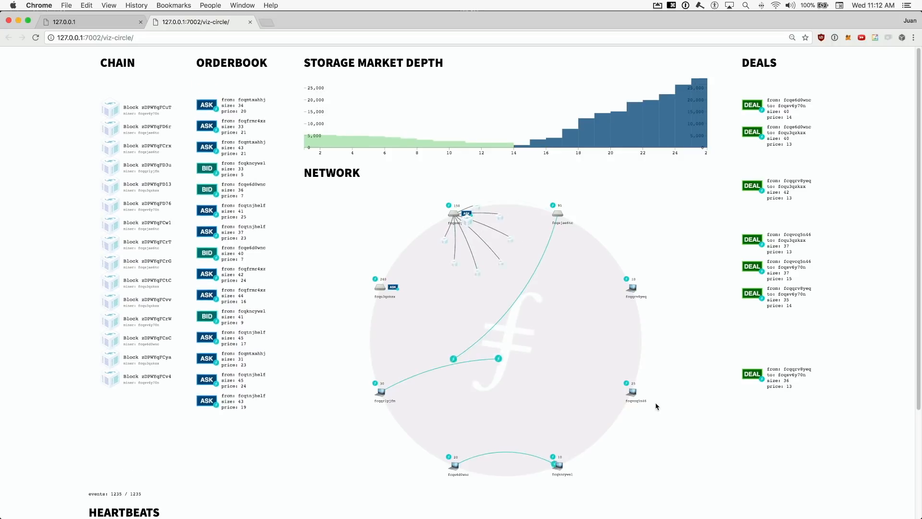
Scroll the height-38 block page to review its parent, messages and receipts
scroll(down, 3)
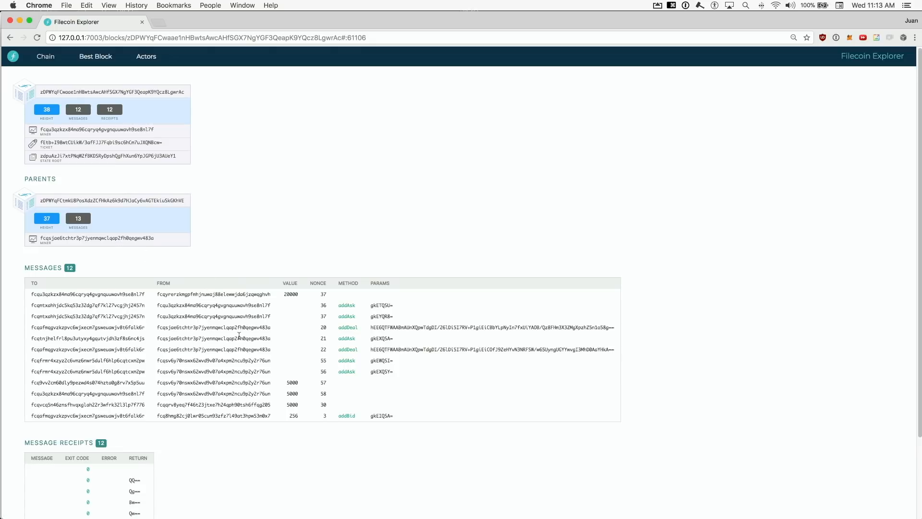
mouse_move(310, 415)
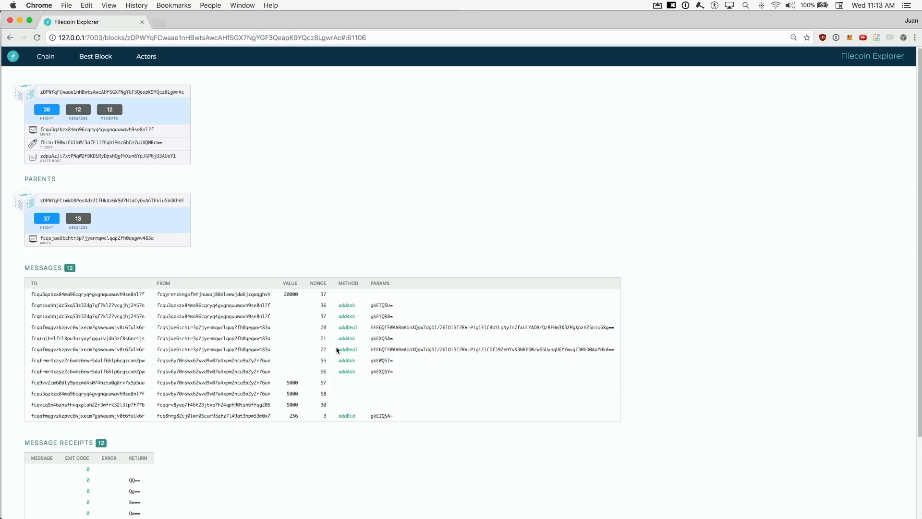
mouse_move(362, 393)
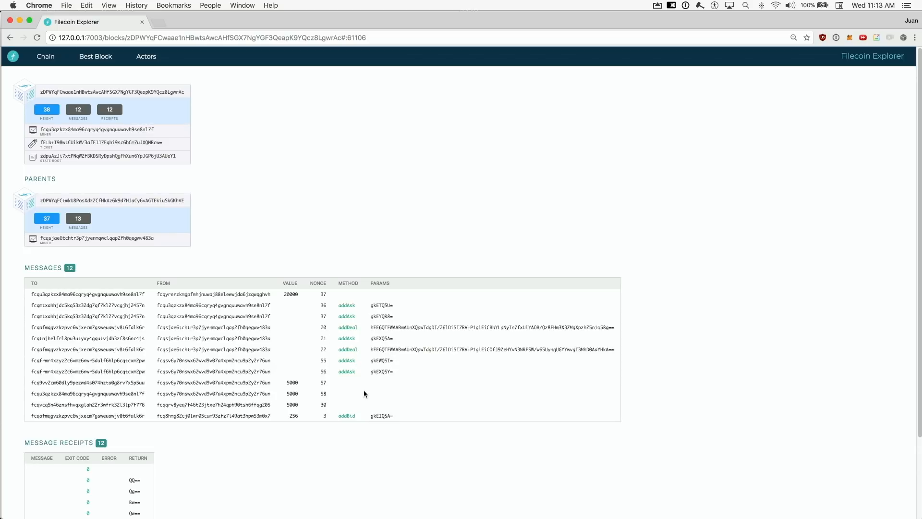
mouse_move(173, 192)
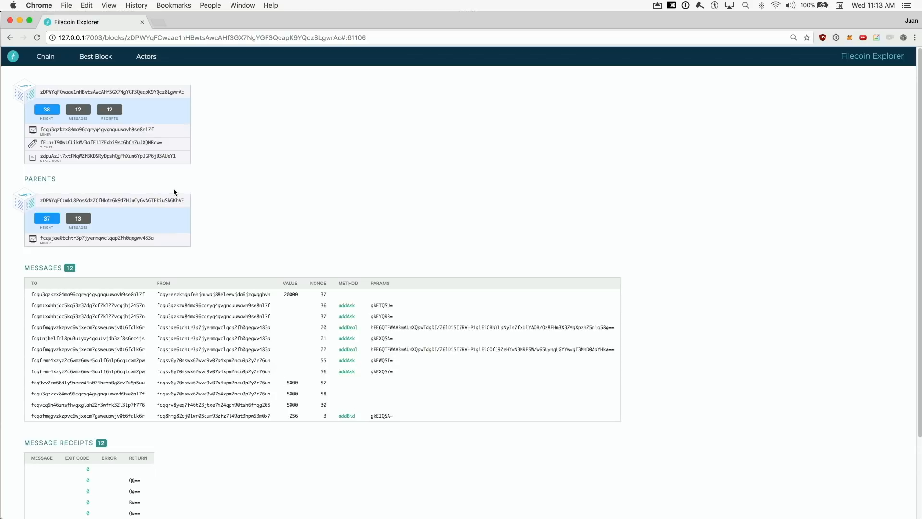
Bring up the network actors list and scroll down to the STORAGEMARKET actor
click(146, 55)
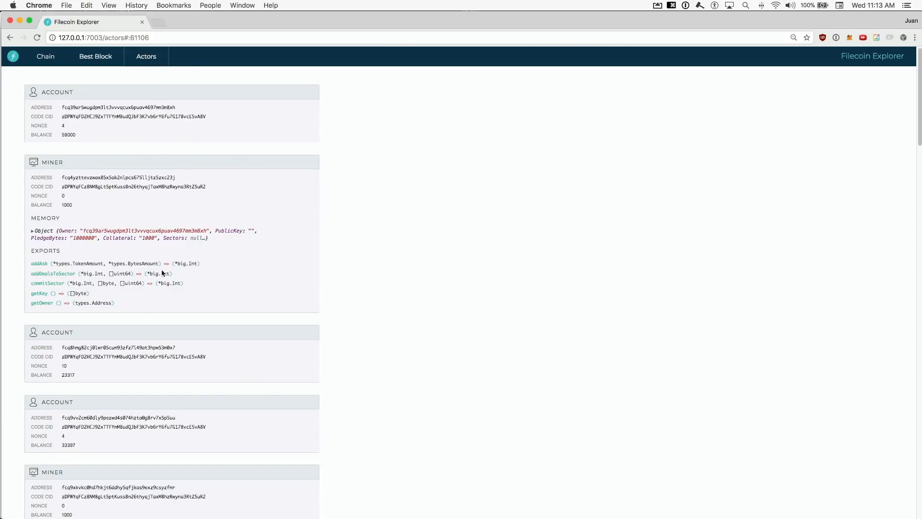
scroll(down, 3)
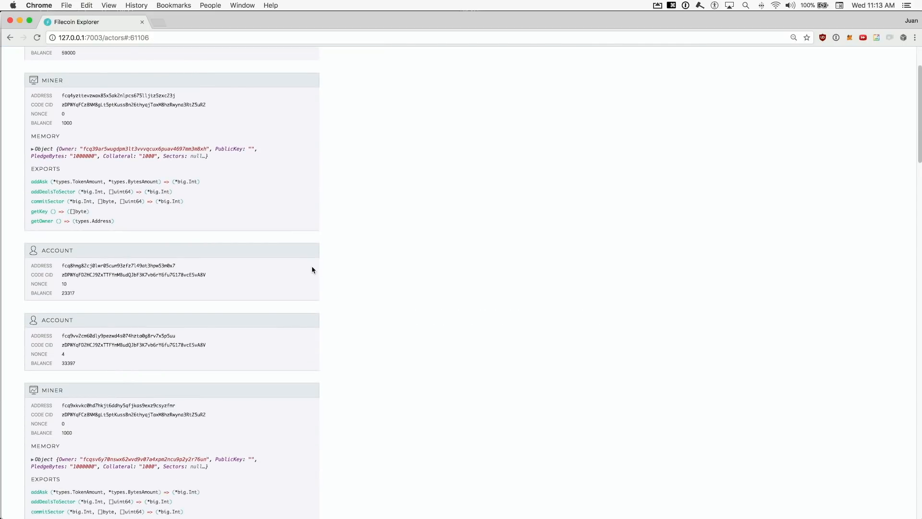
scroll(down, 3)
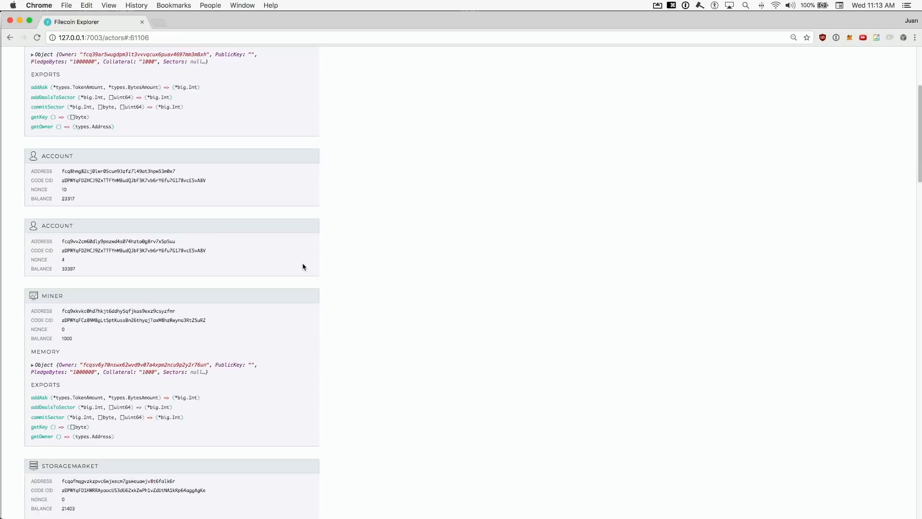
scroll(down, 3)
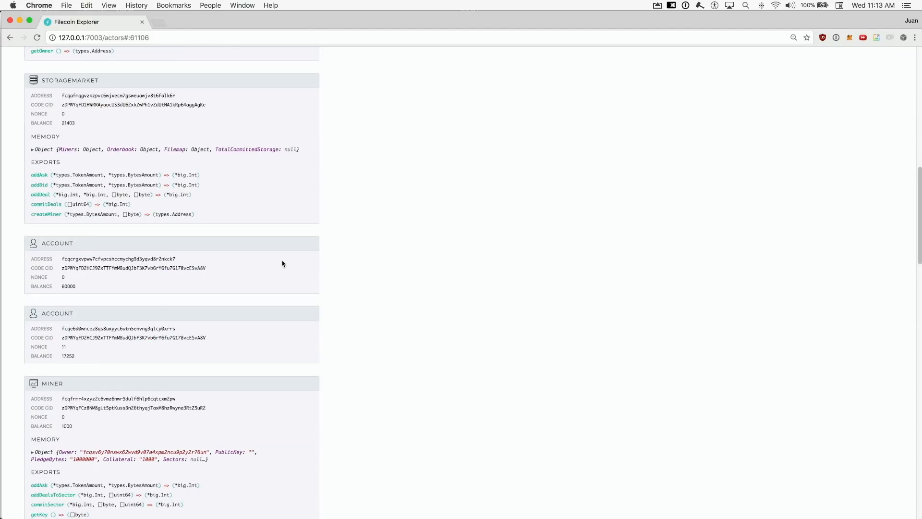
scroll(down, 3)
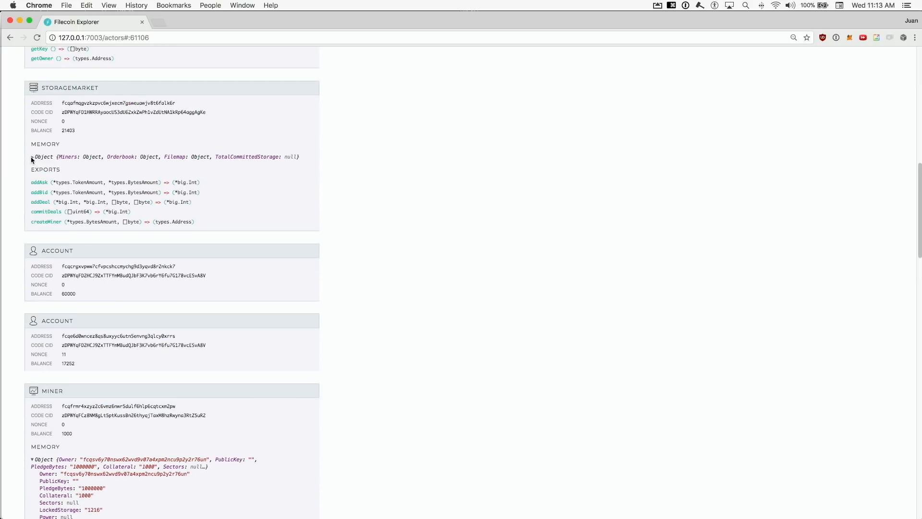
Expand the storage market memory to Orderbook > Asks and reveal ask 8's price, size and owner
click(34, 156)
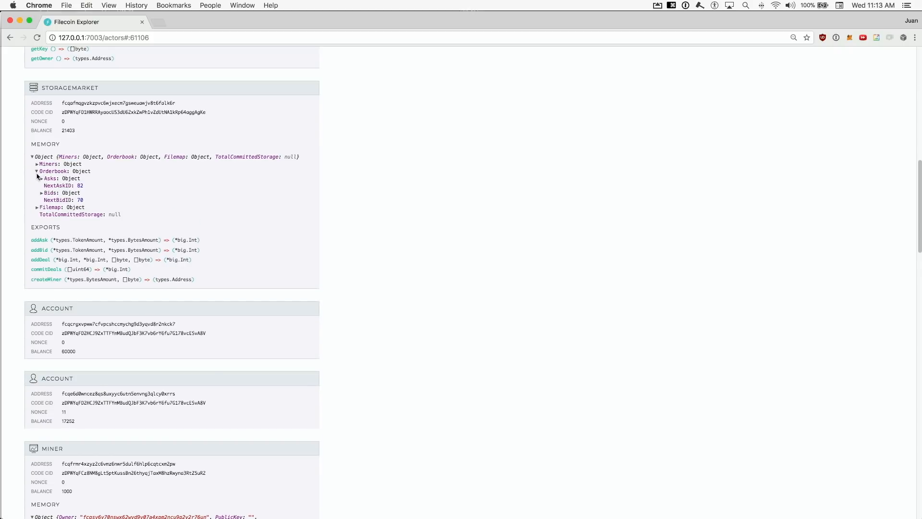
click(42, 179)
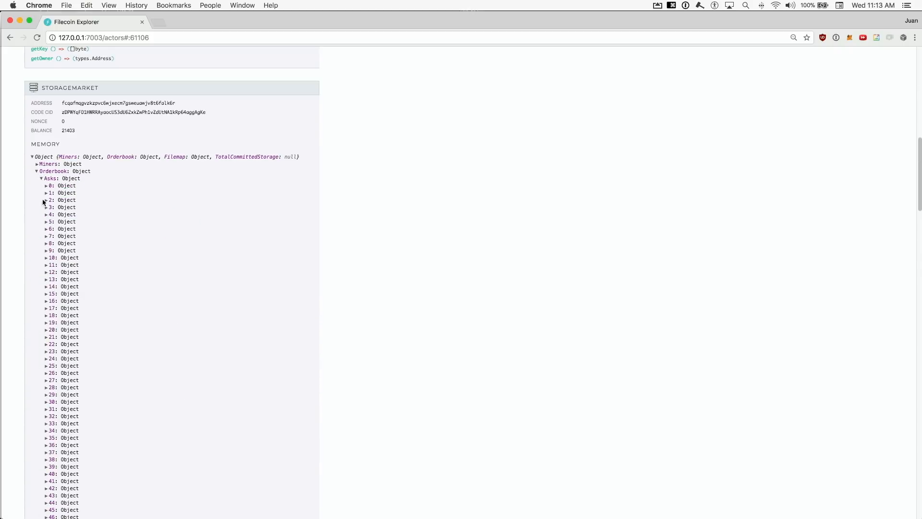
click(51, 243)
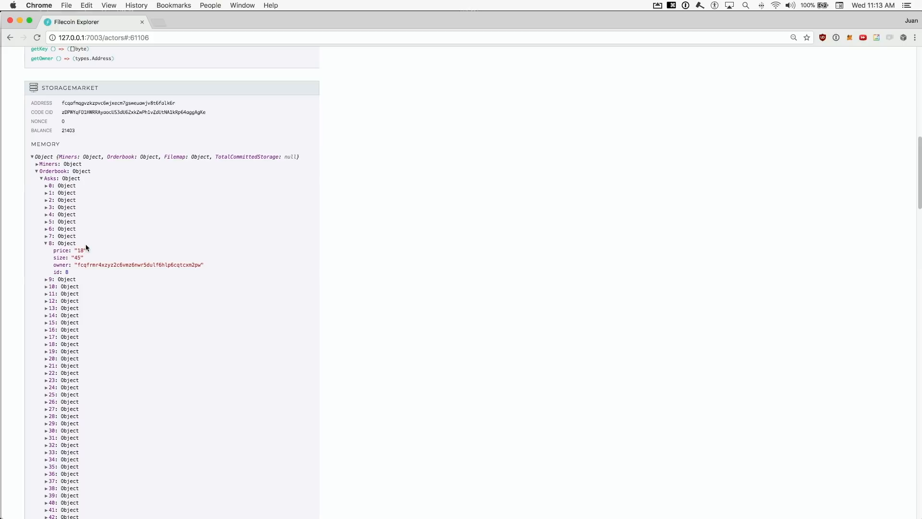
scroll(down, 3)
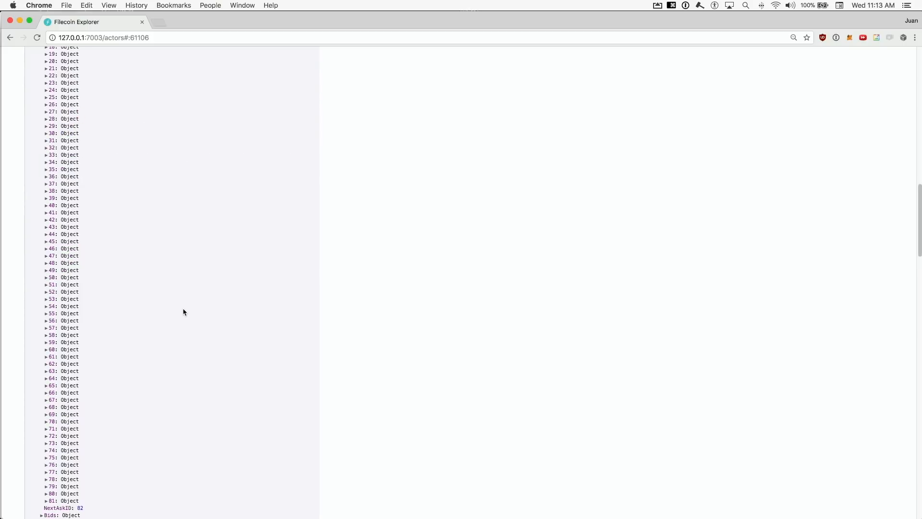